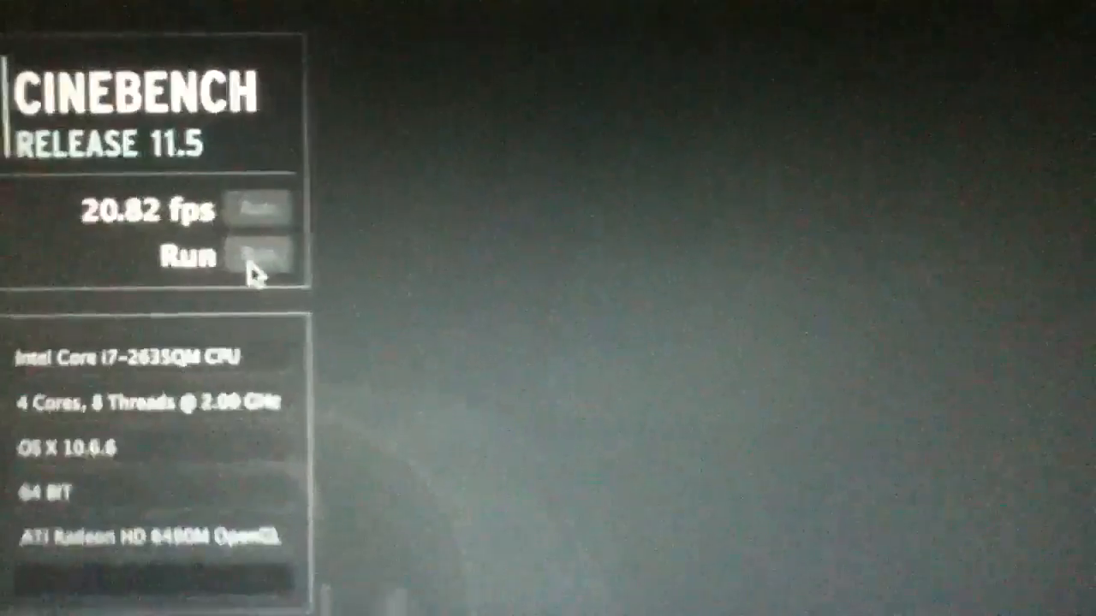
- Start the CPU render test so Cinebench renders the spheres scene tile by tile
{"action": "left_click", "coordinate": [270, 255]}
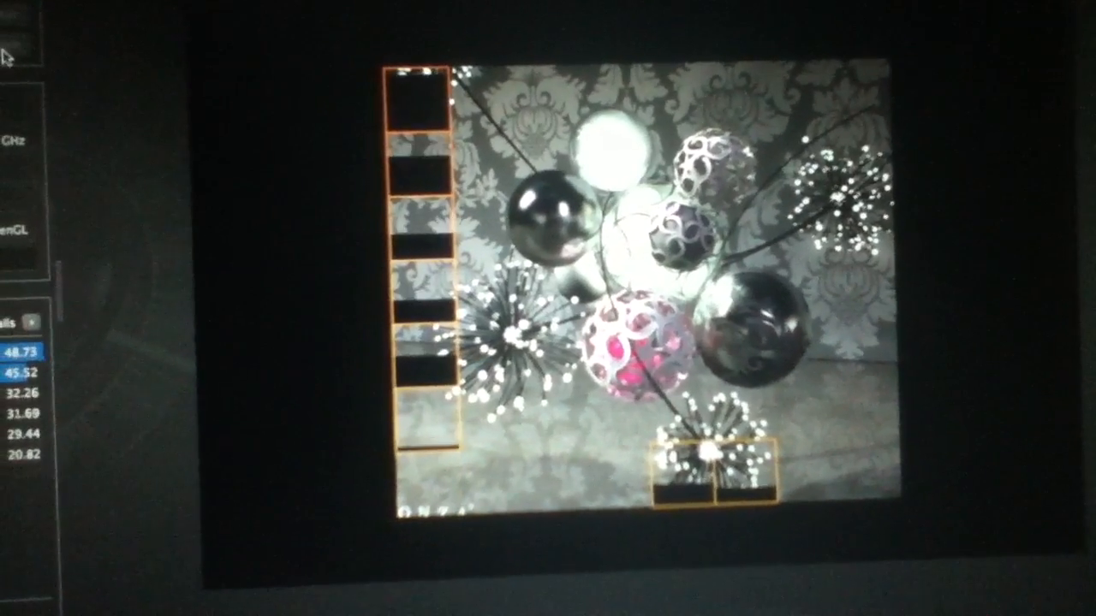